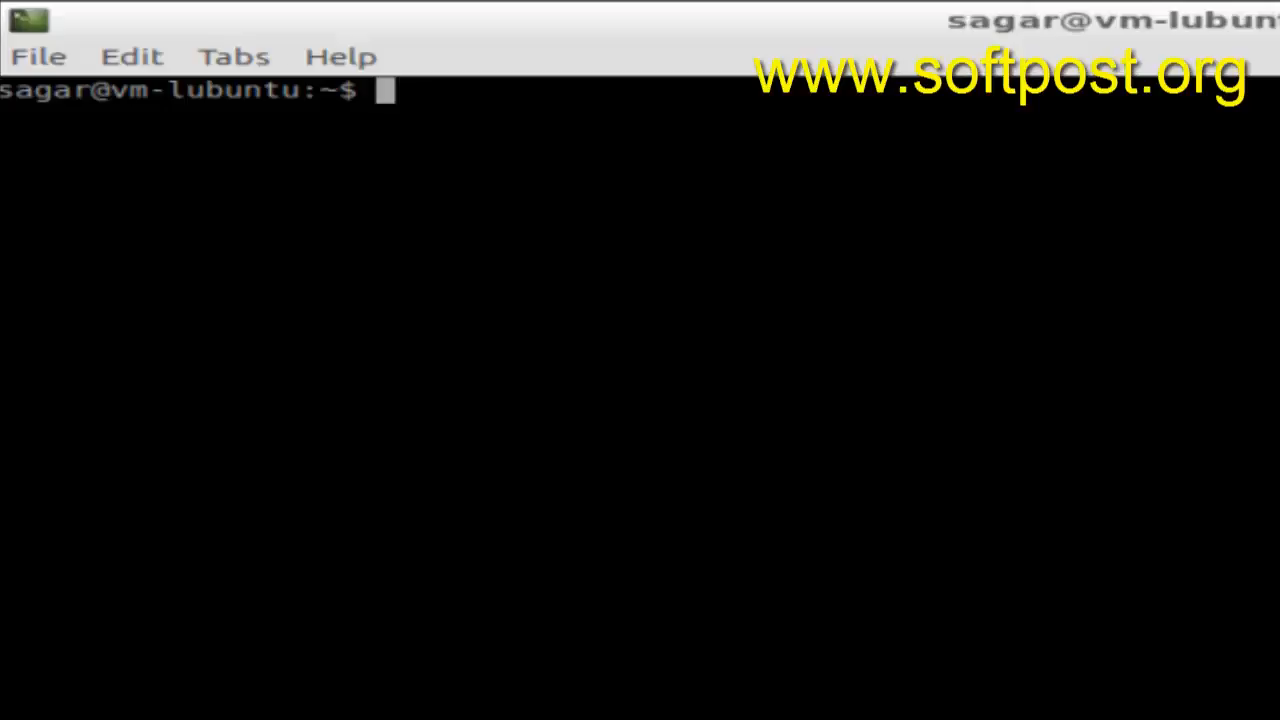
mouse_move(914, 692)
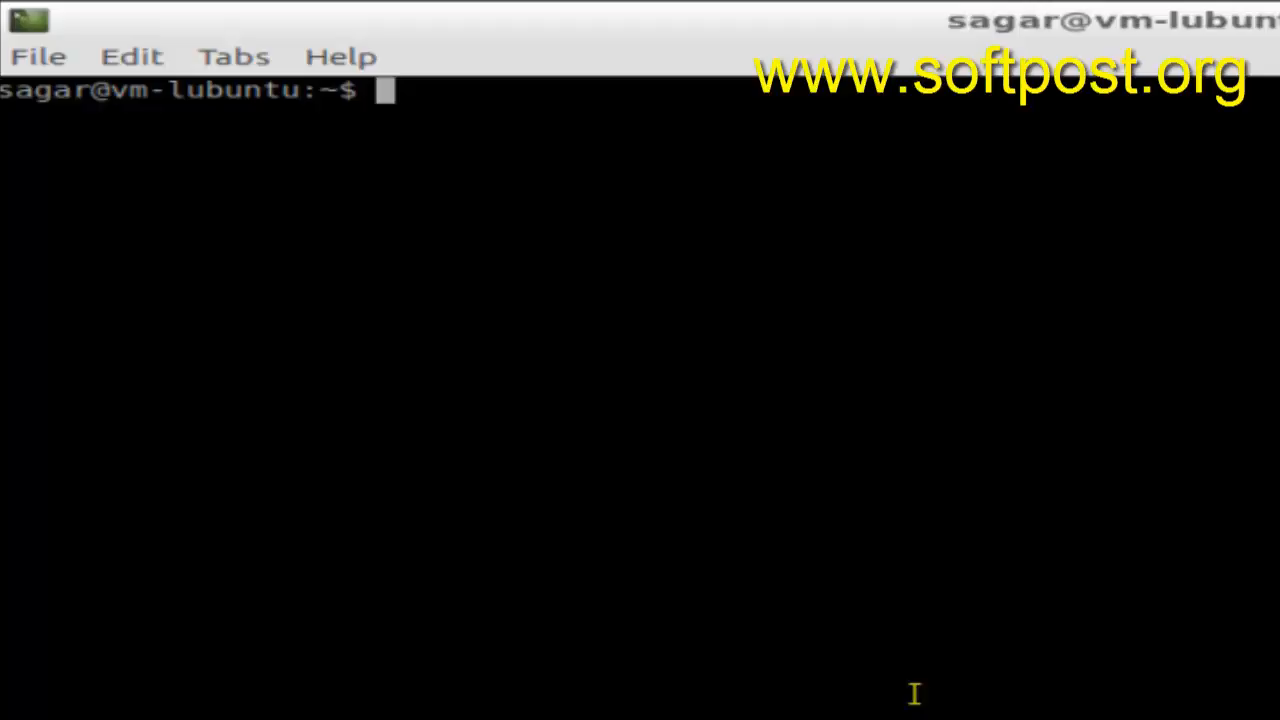
Run 'cat /proc/cpuinfo' to print the AMD A4-6210 APU details.
text(cat)
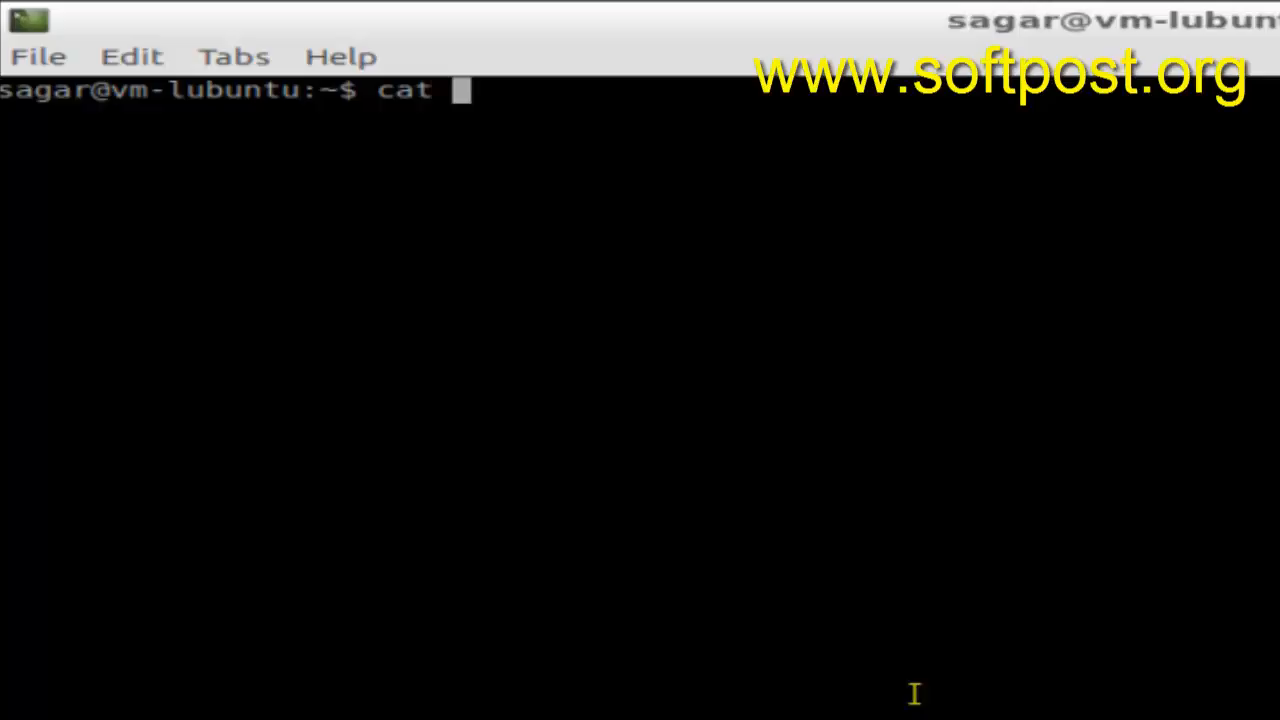
text(/)
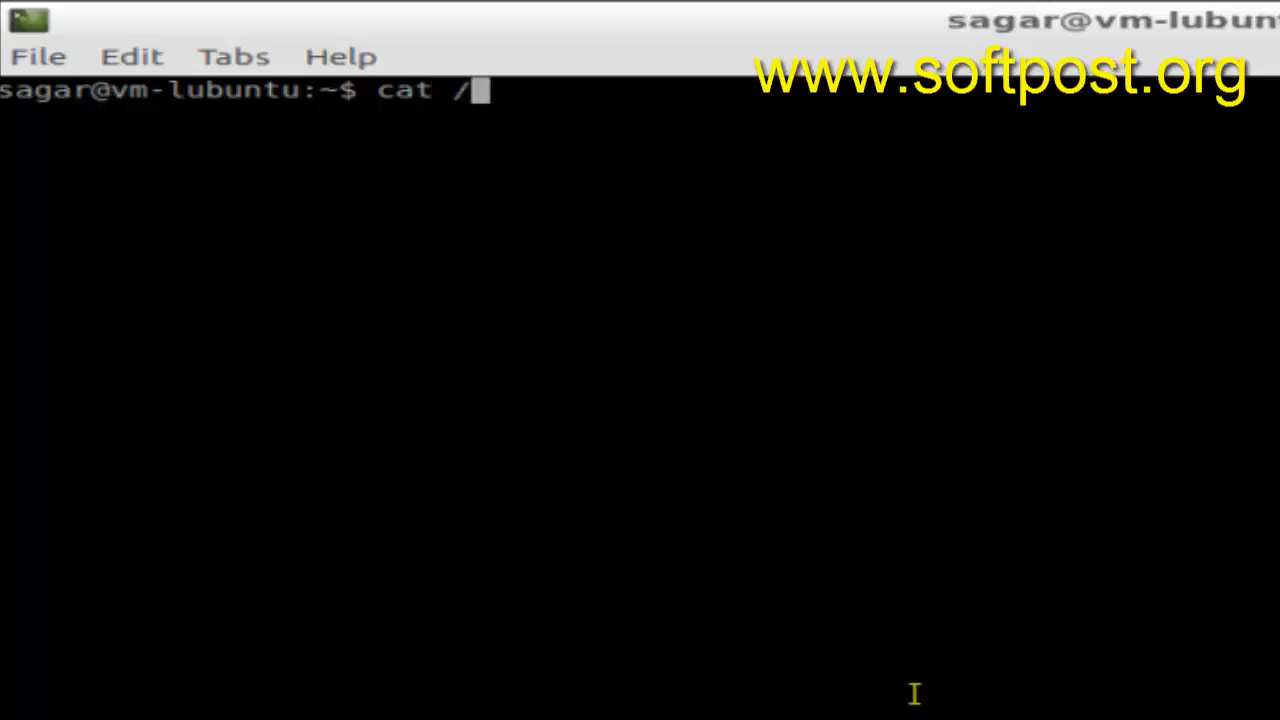
text(proc/)
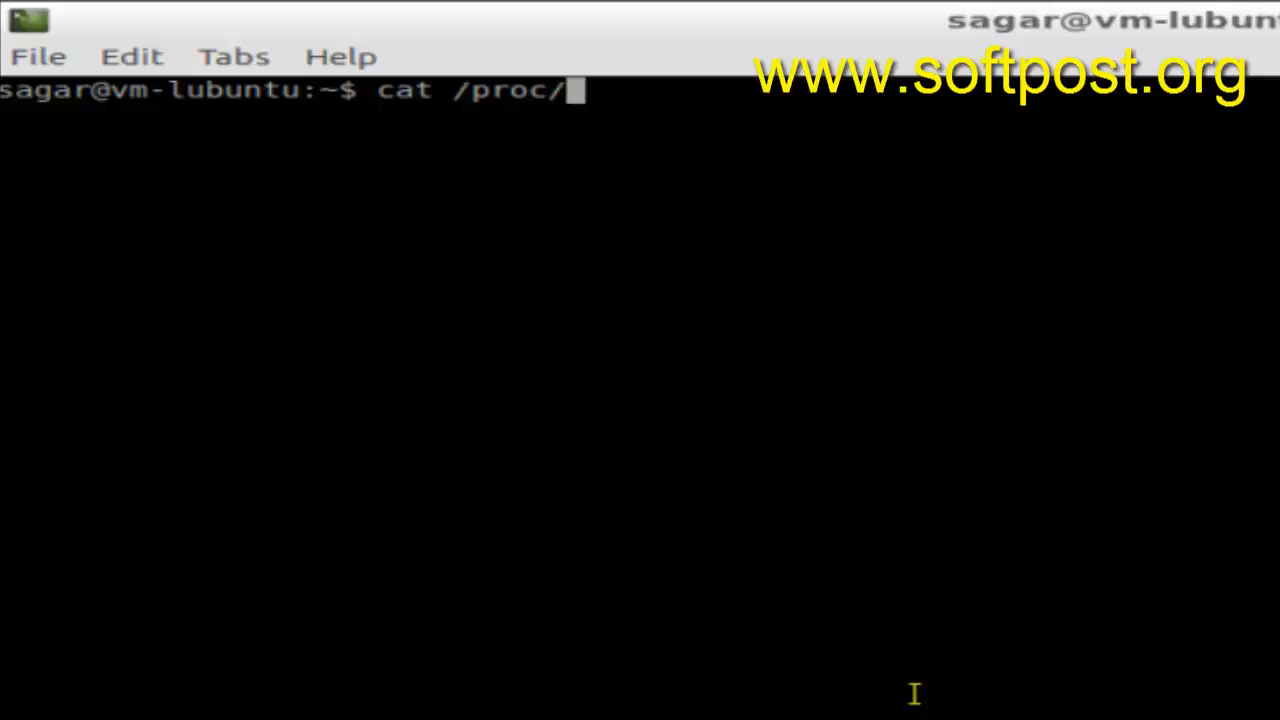
text(cpuin)
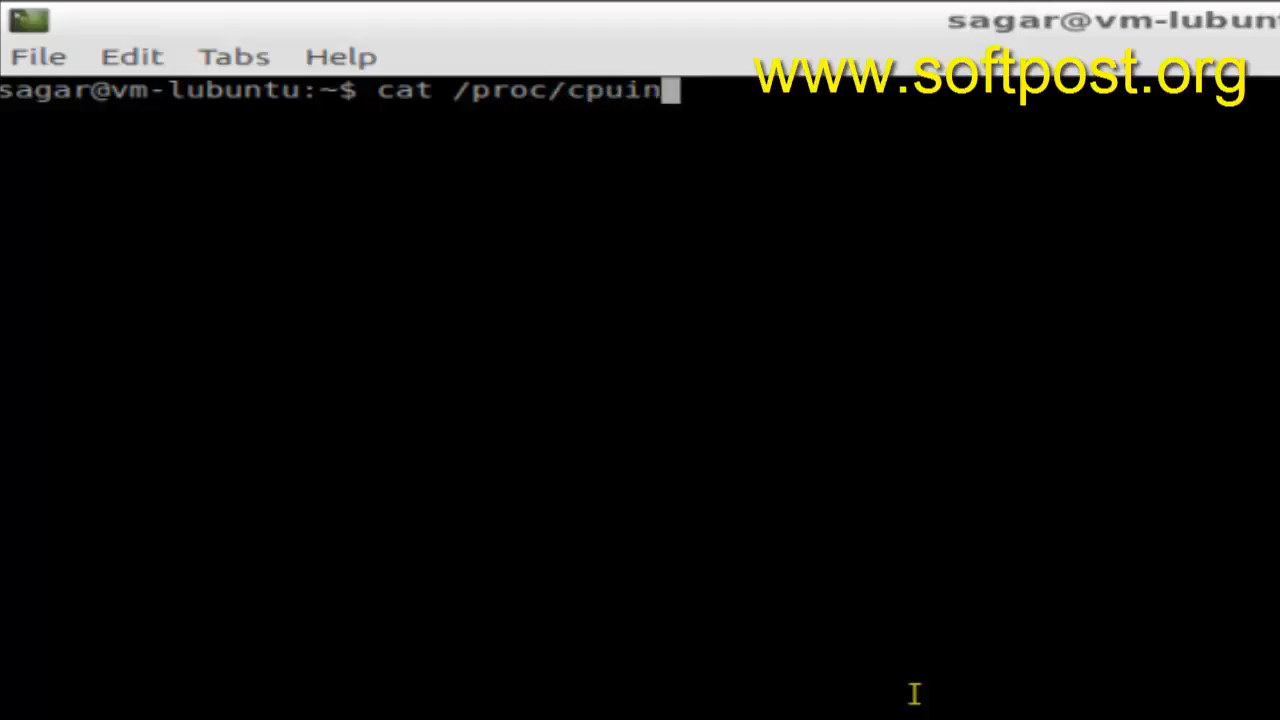
key(Return)
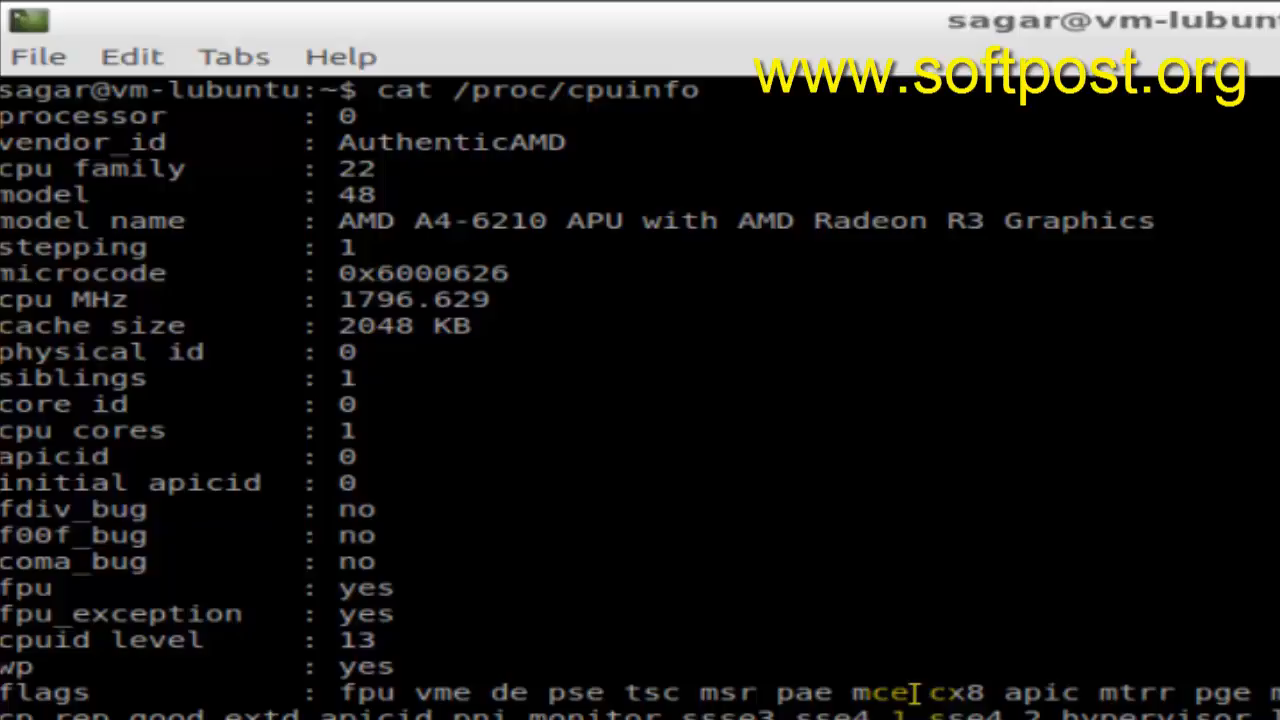
Scroll to the end of the cpuinfo output showing bugs, bogomips and address sizes.
scroll(down, 3)
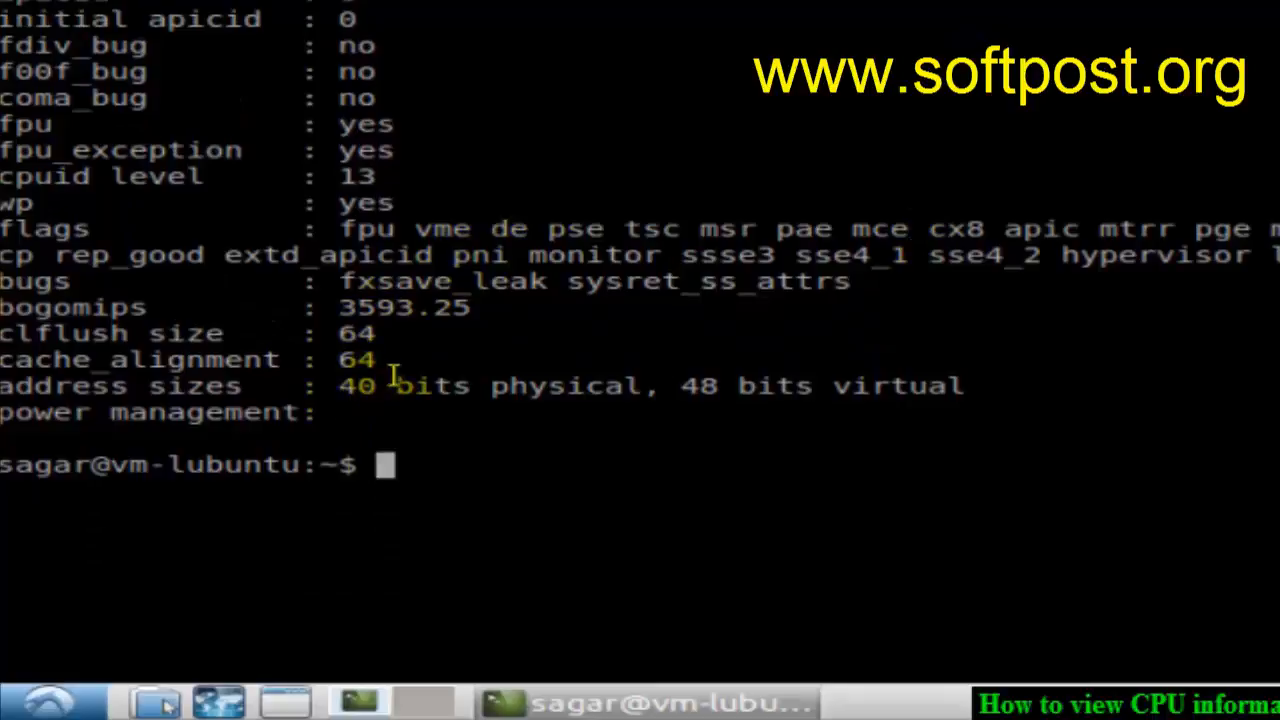
mouse_move(485, 422)
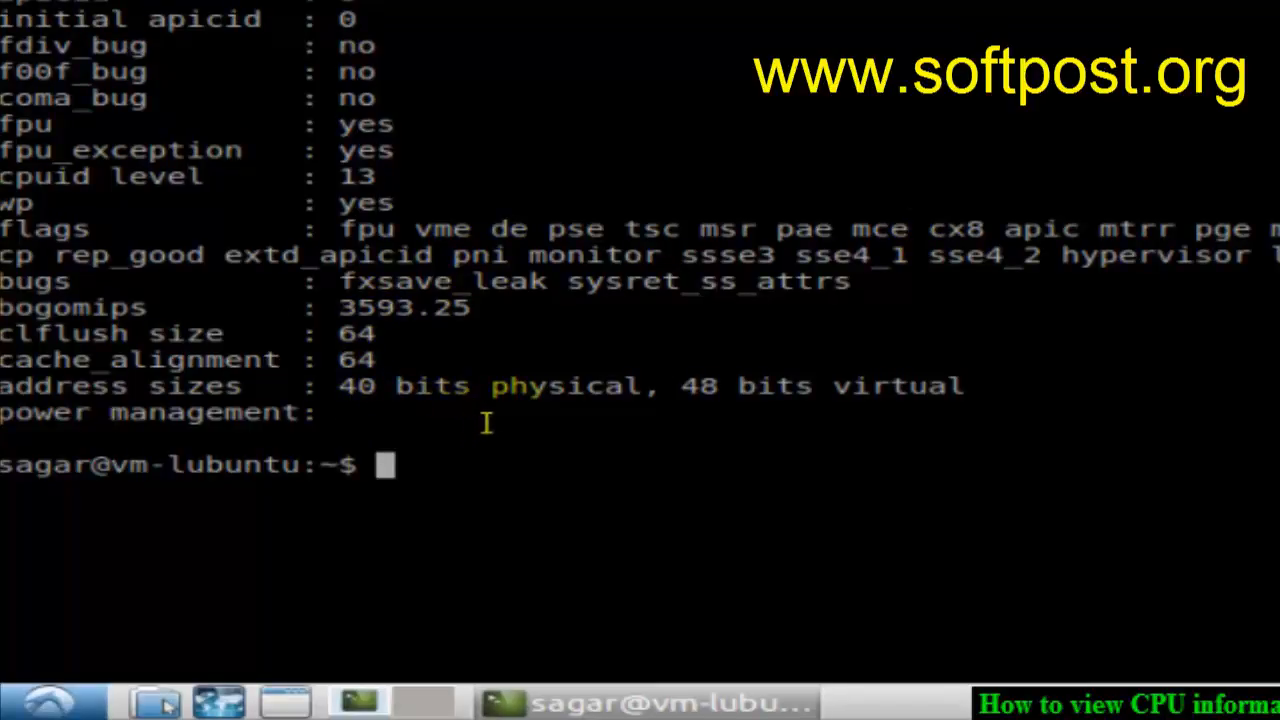
mouse_move(510, 405)
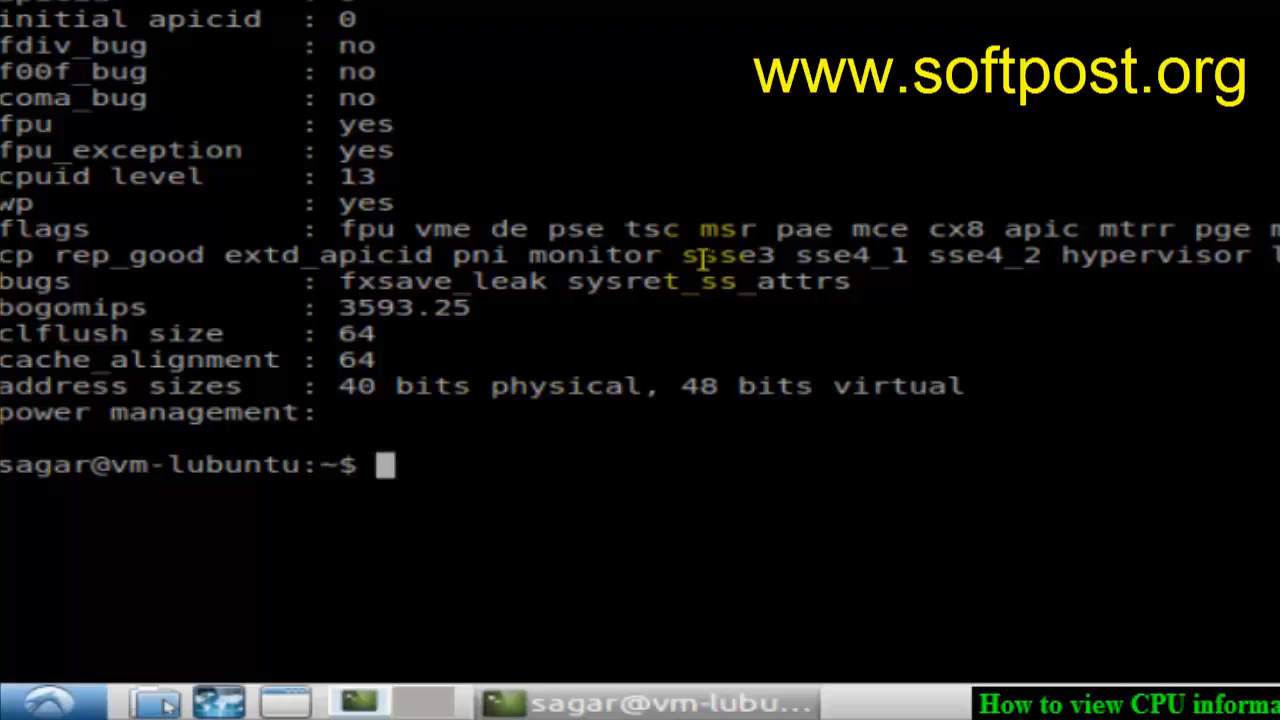
mouse_move(667, 503)
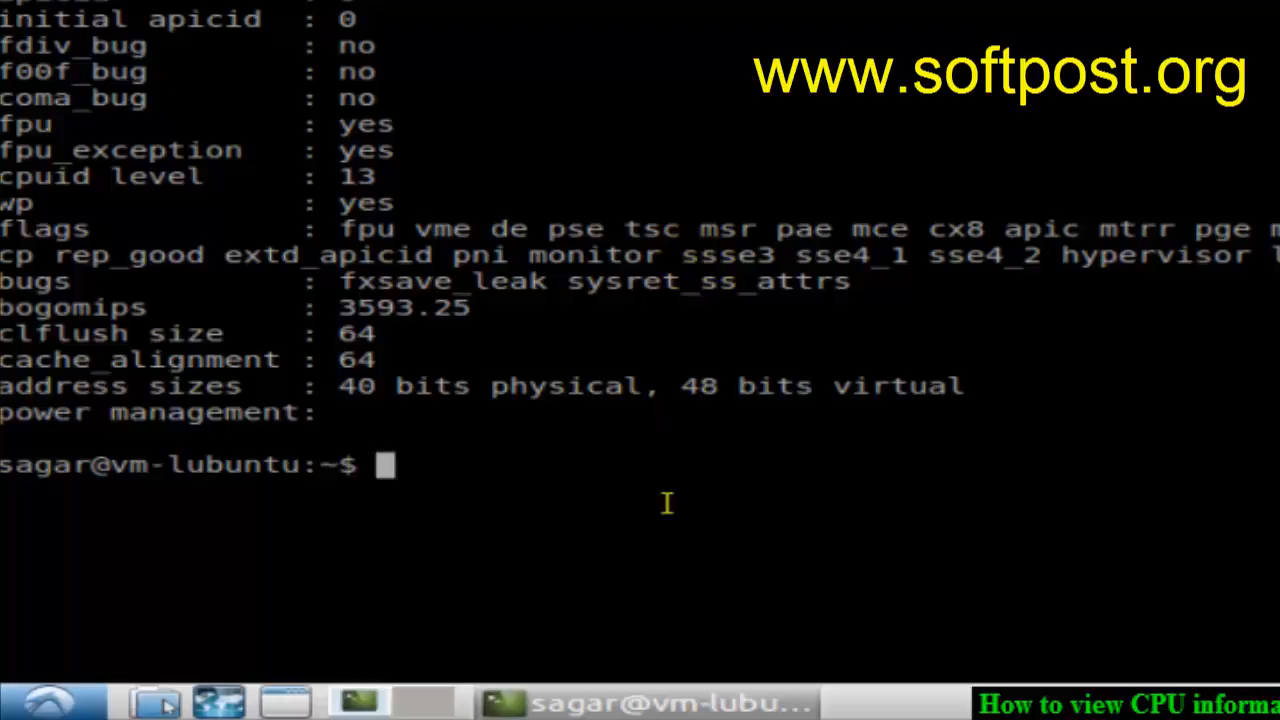
Run 'hardinfo' at the prompt to open the System Information window.
text(h)
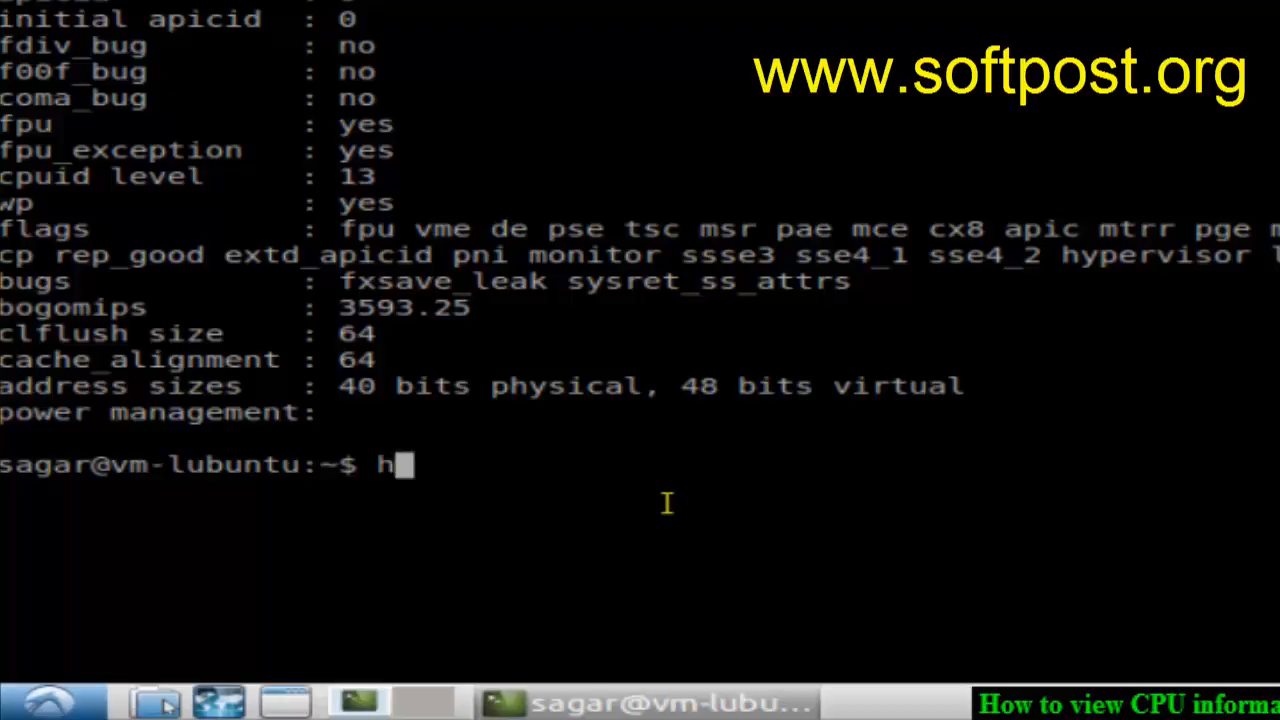
text(ardinfo)
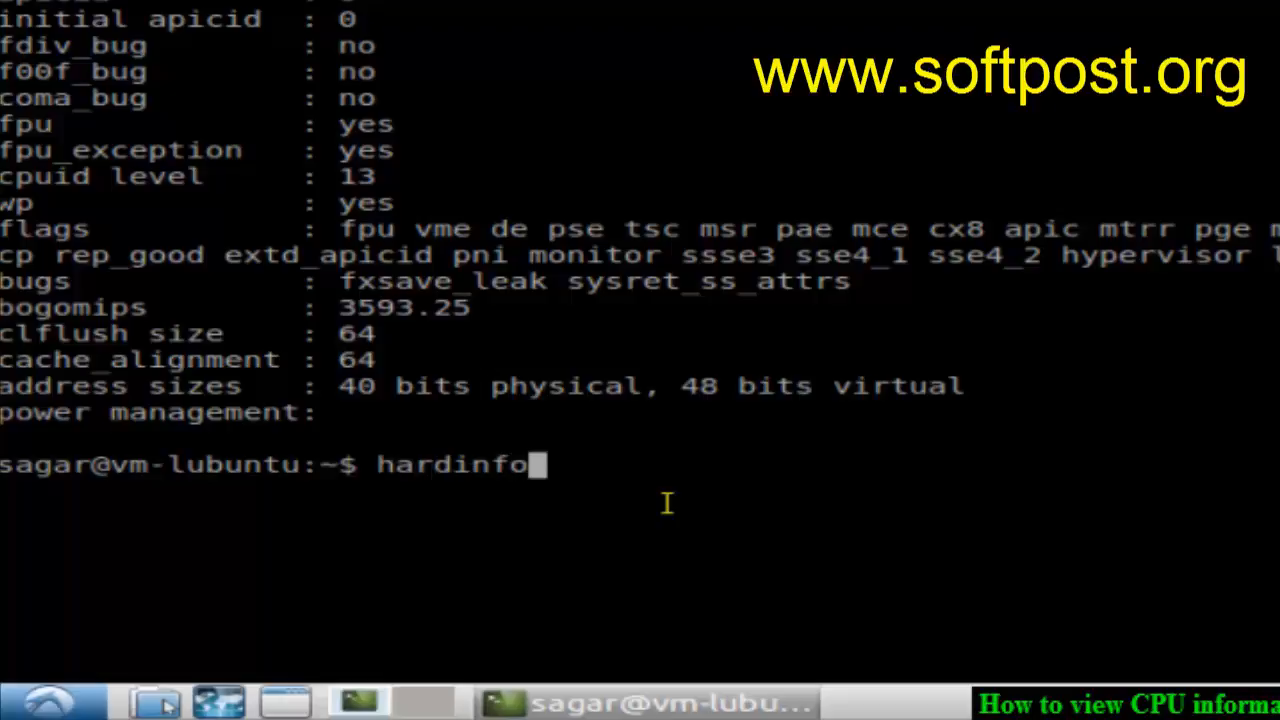
key(Return)
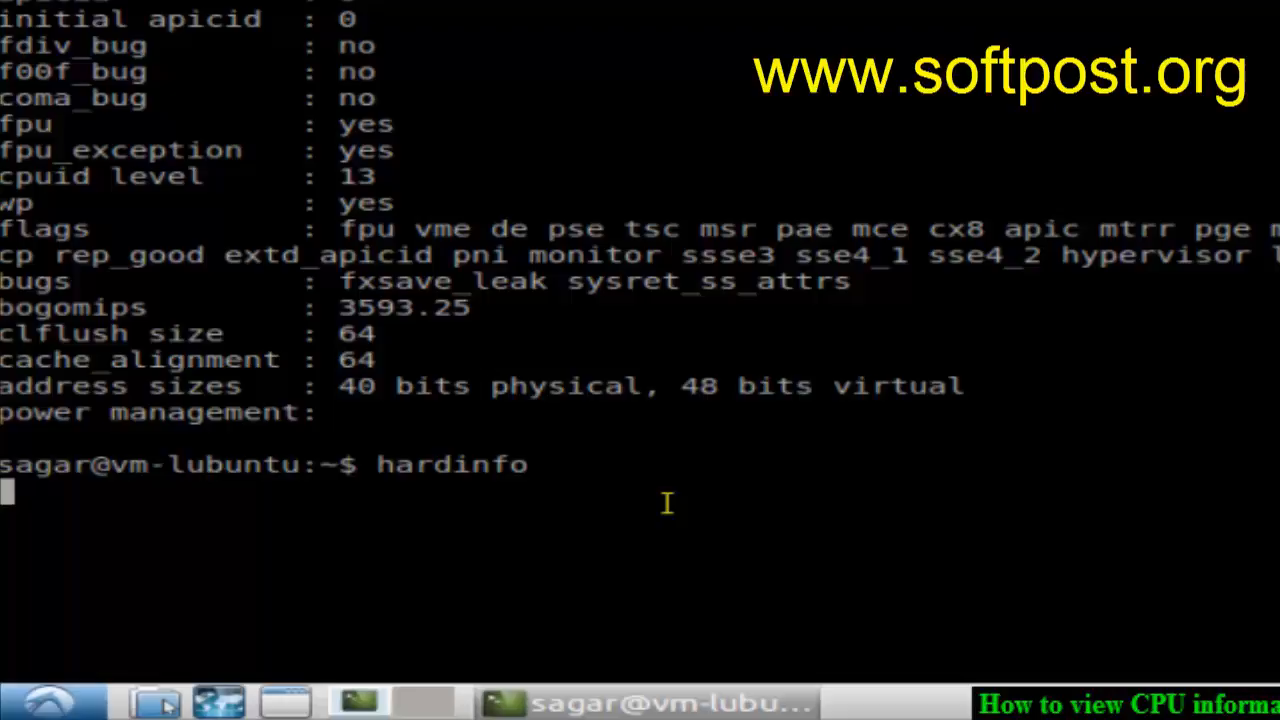
key(Return)
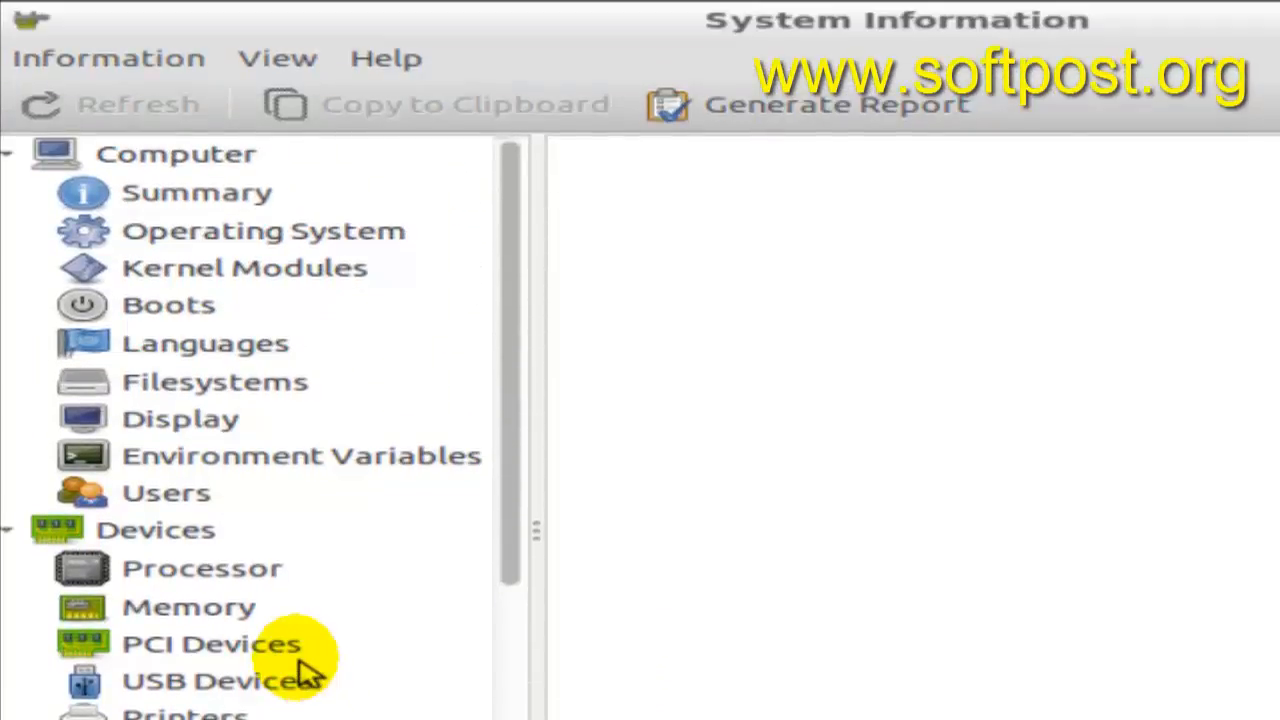
Open the Processor page under Devices to view the AuthenticAMD CPU details.
scroll(down, 3)
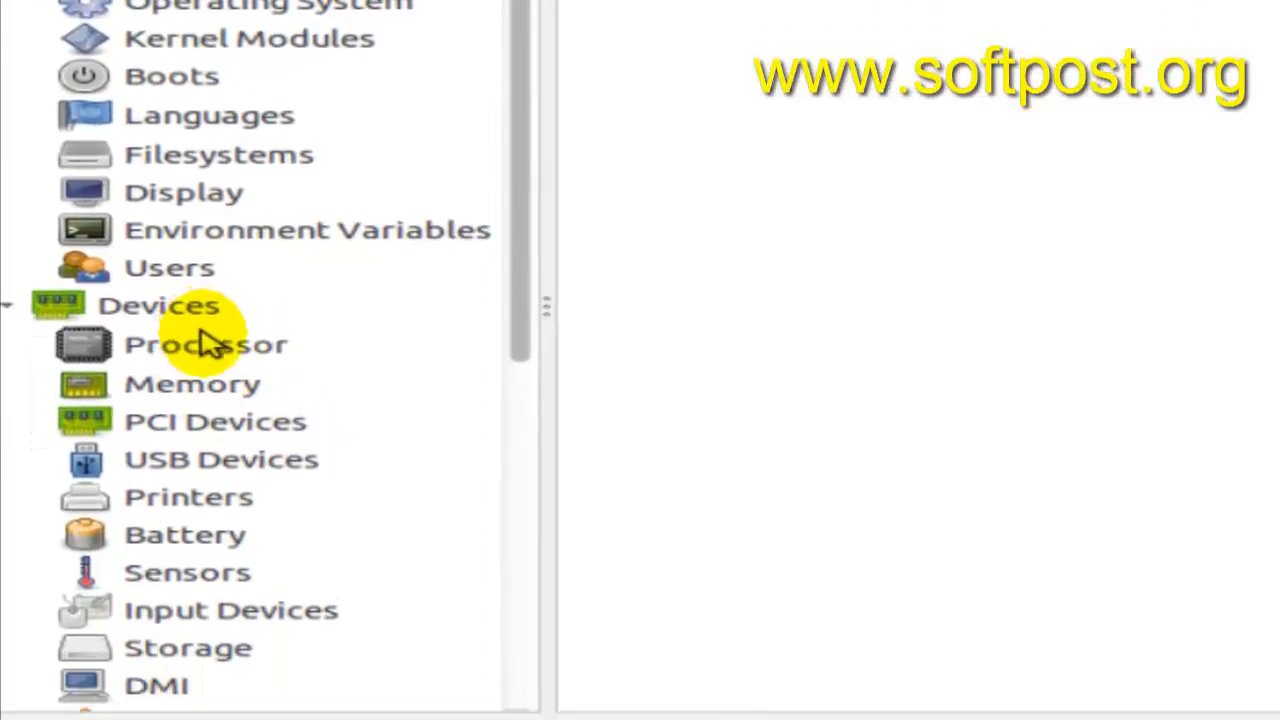
click(205, 344)
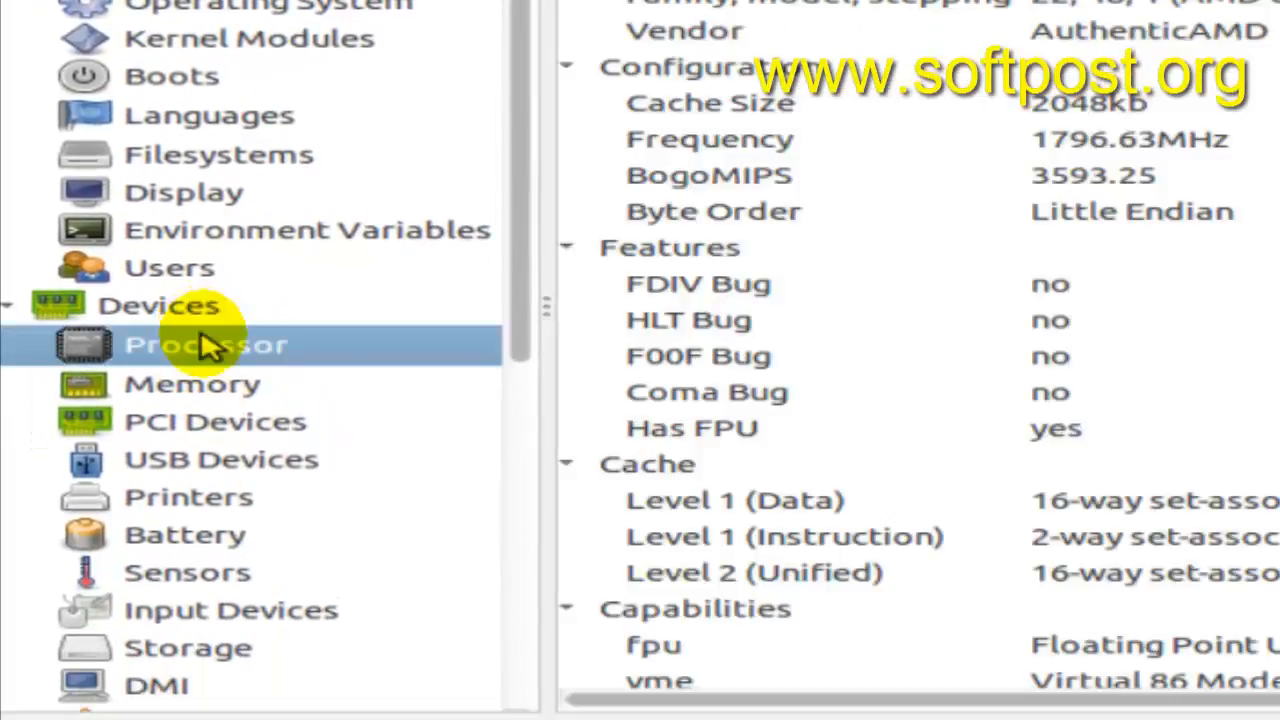
mouse_move(1000, 455)
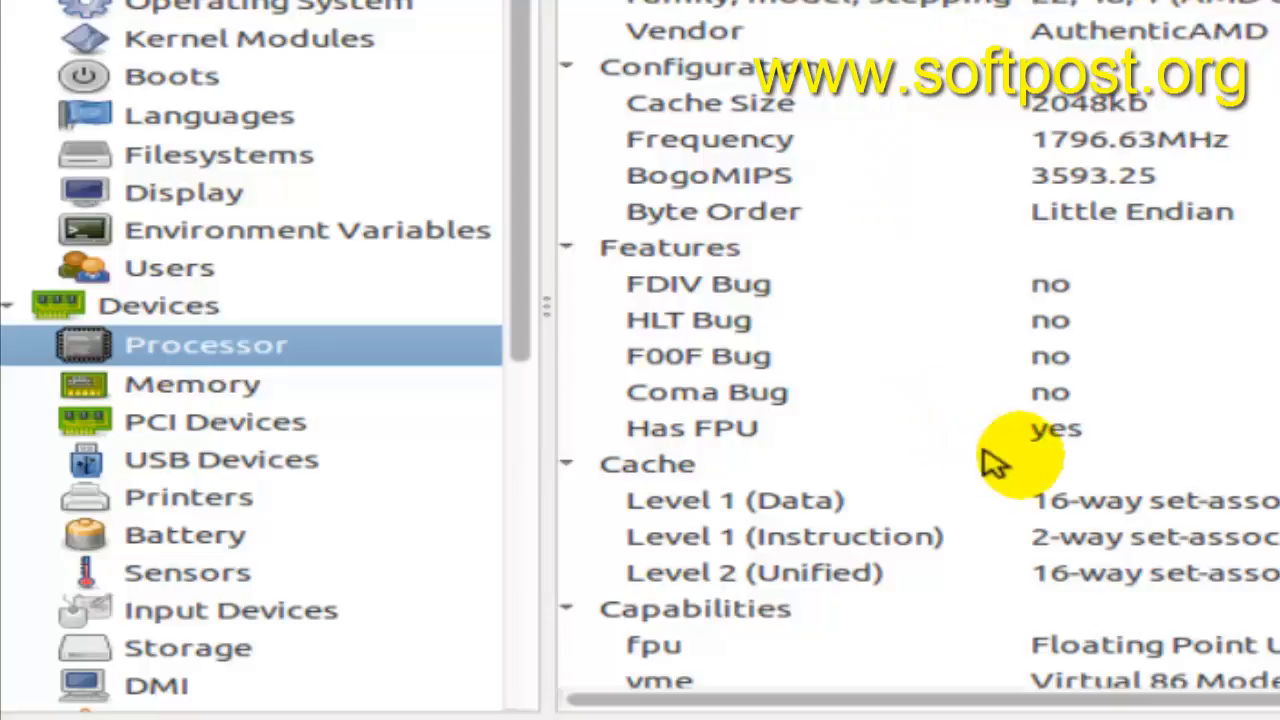
mouse_move(995, 465)
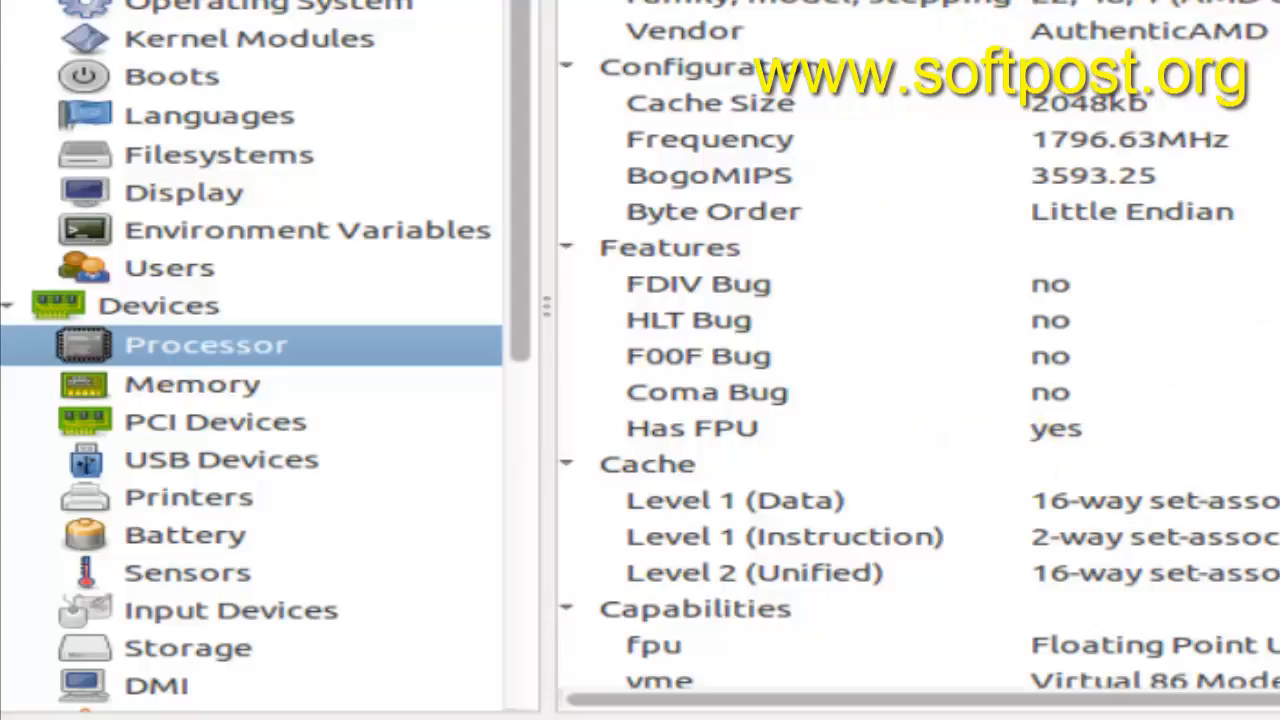